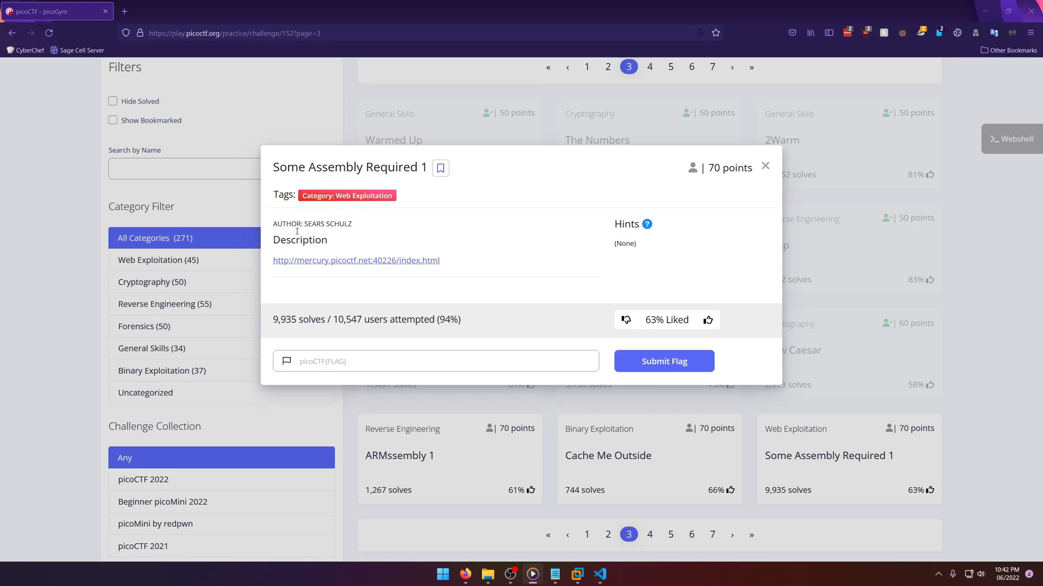
# Open the mercury.picoctf.net challenge link and switch to its new tab.
pyautogui.click(357, 259)
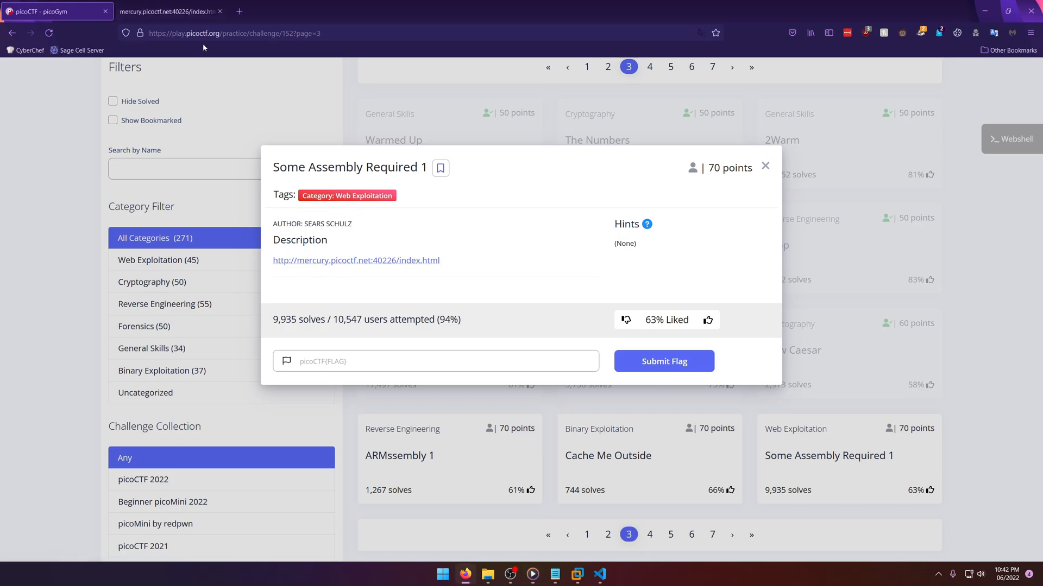
pyautogui.click(168, 11)
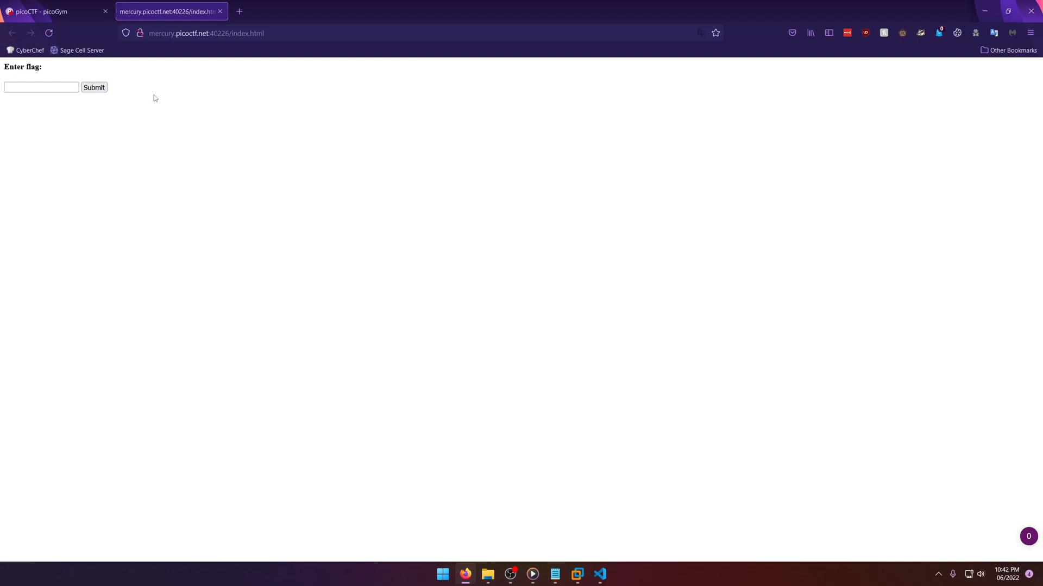
pyautogui.moveTo(398, 203)
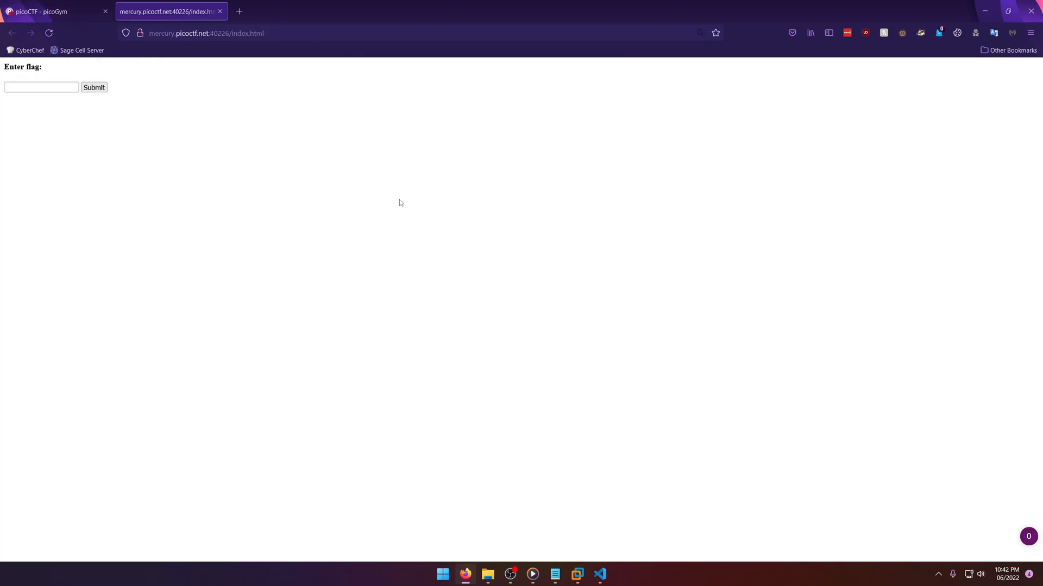
pyautogui.moveTo(390, 197)
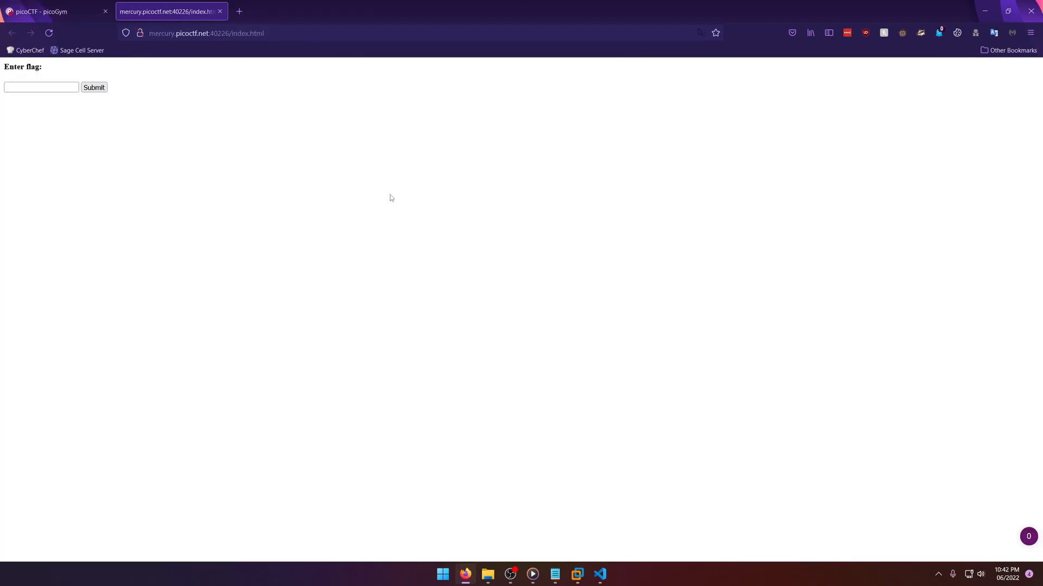
# Inspect the page and view the obfuscated G82XCw5CX3.js source in the Debugger.
pyautogui.rightClick(390, 197)
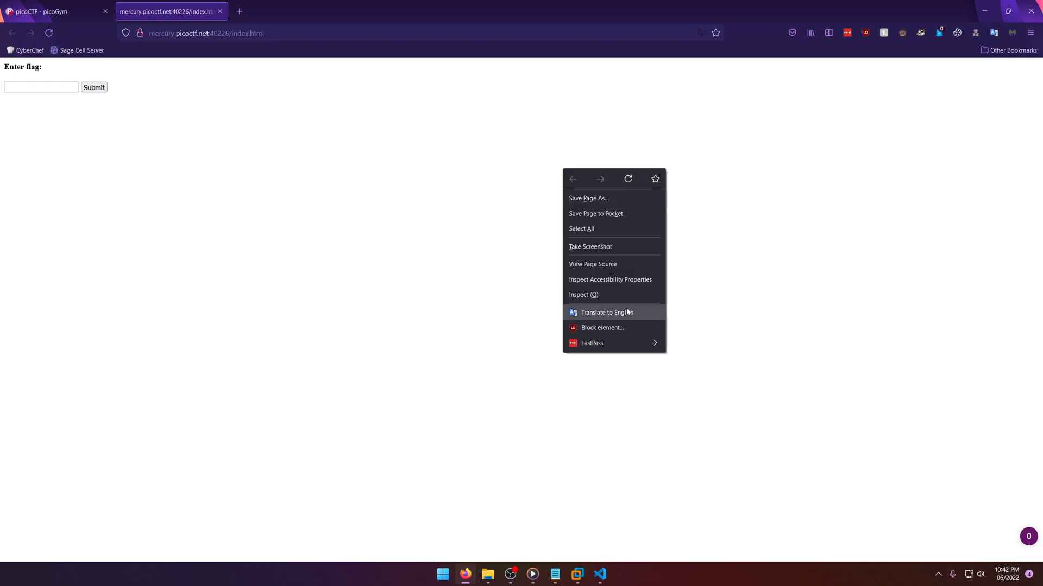
pyautogui.click(582, 294)
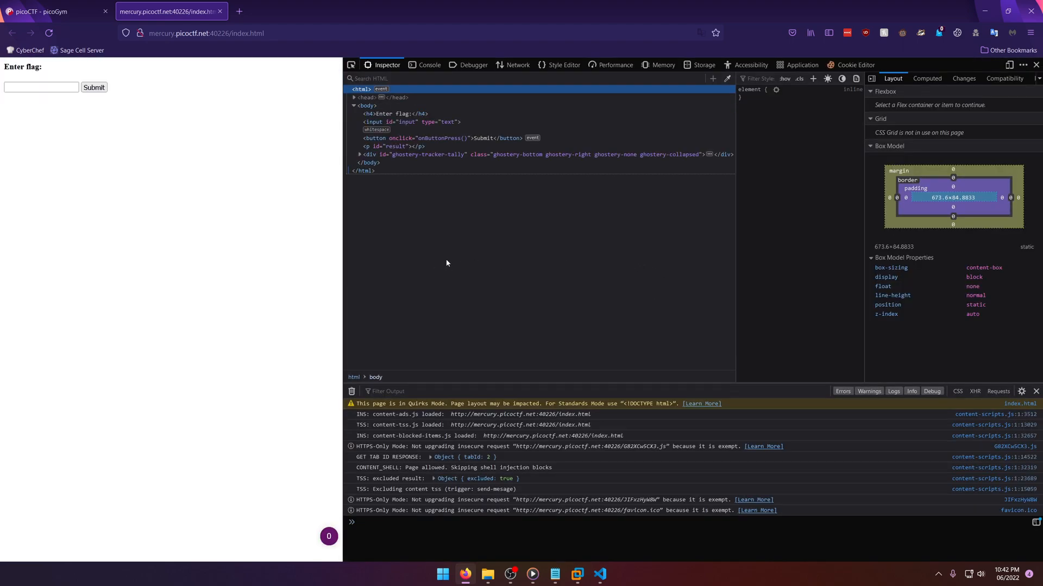
pyautogui.click(473, 64)
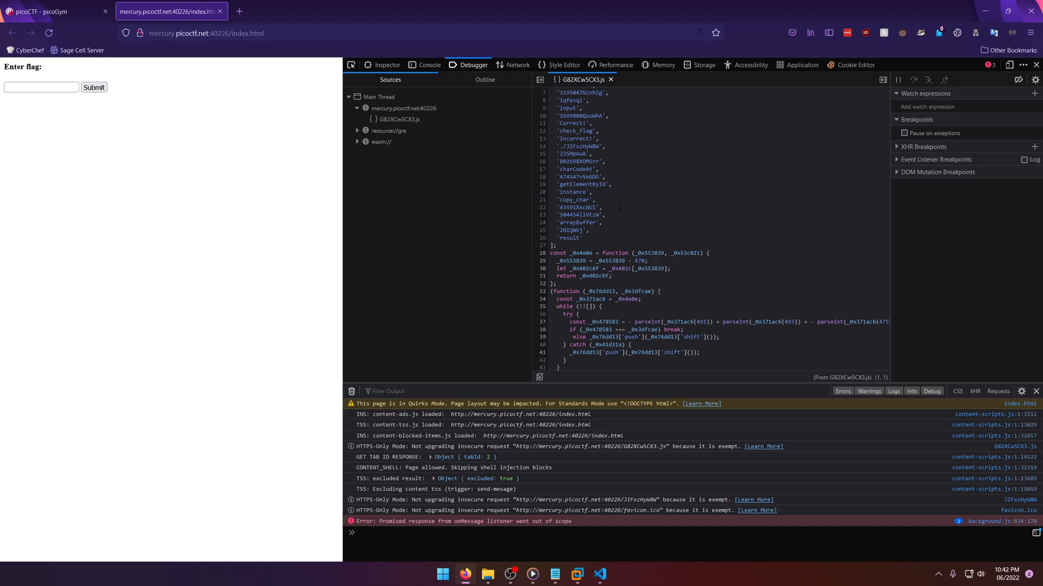
pyautogui.scroll(-3)
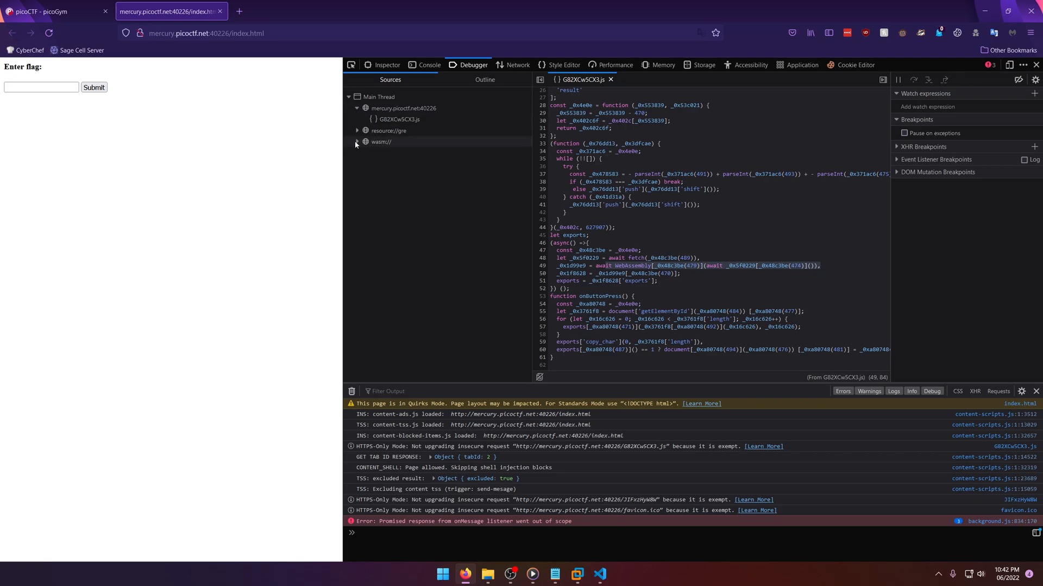
# Open the WebAssembly.instantiate module source under wasm://, which fails to load.
pyautogui.click(358, 141)
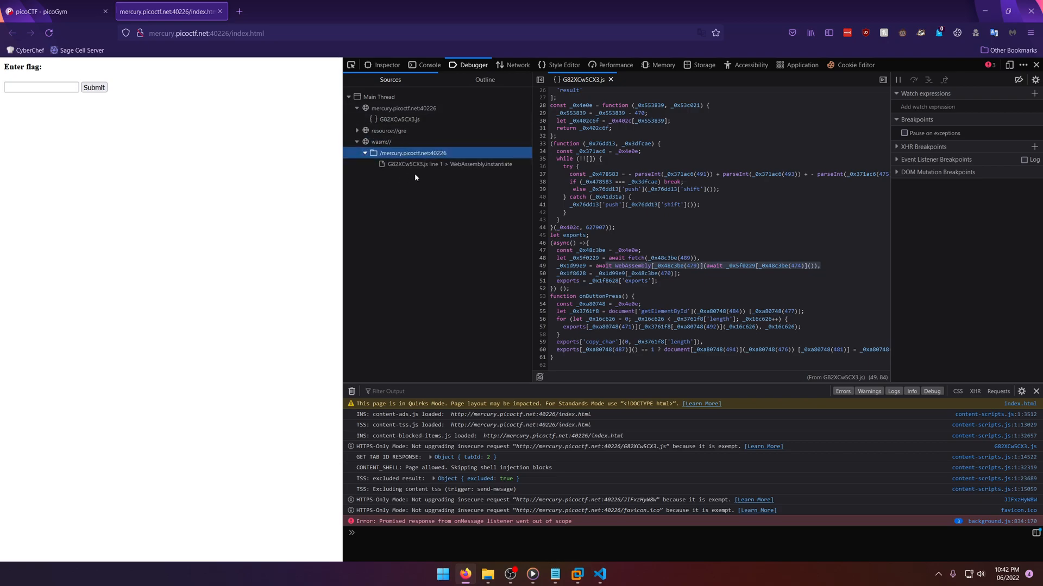
pyautogui.click(480, 164)
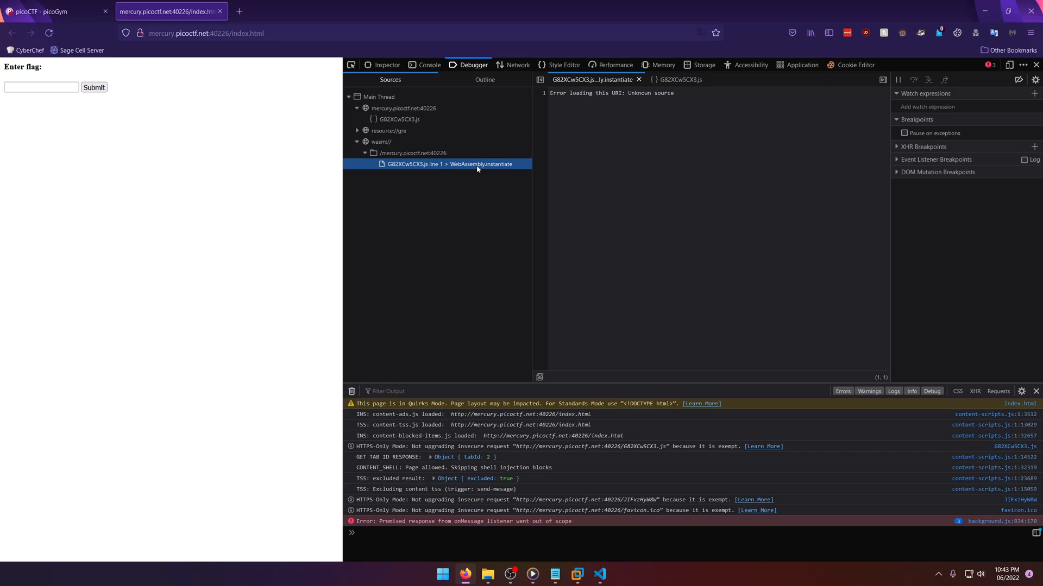
# Submit a placeholder picoCTF{} flag, get 'Incorrect!', and re-expand the wasm folder.
pyautogui.click(40, 87)
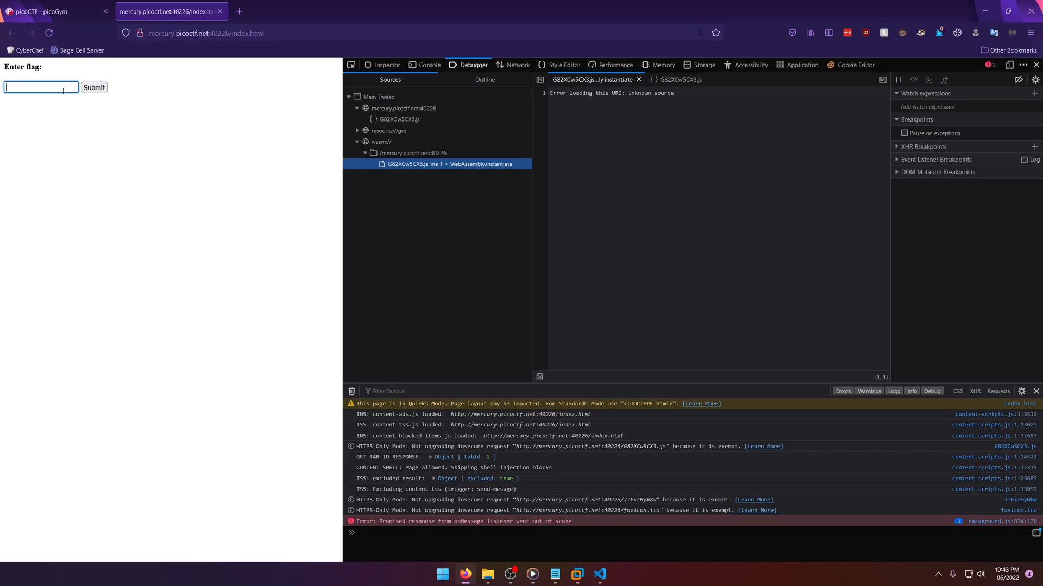
pyautogui.write('picoCTF{')
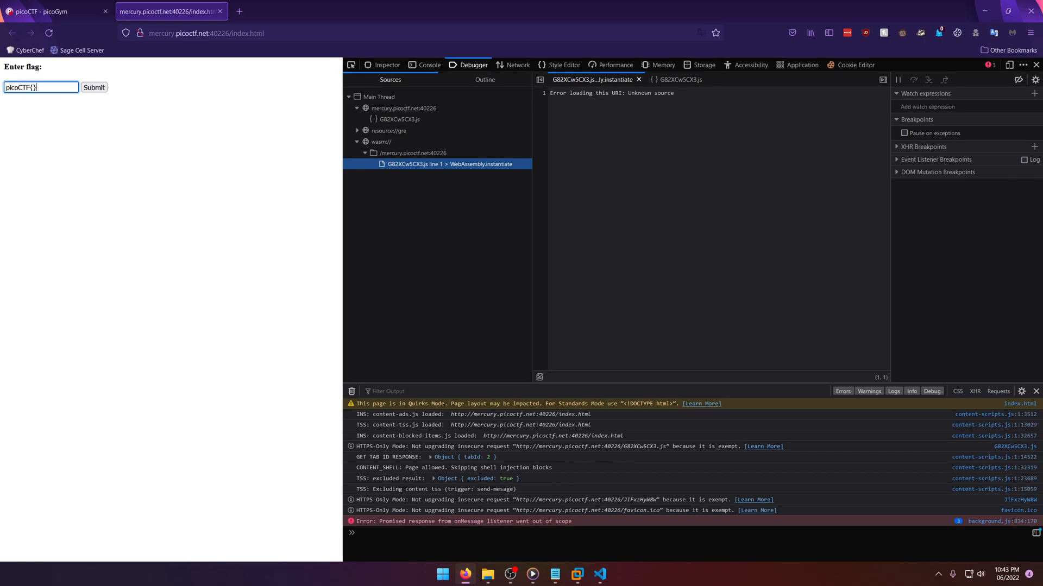
pyautogui.click(93, 87)
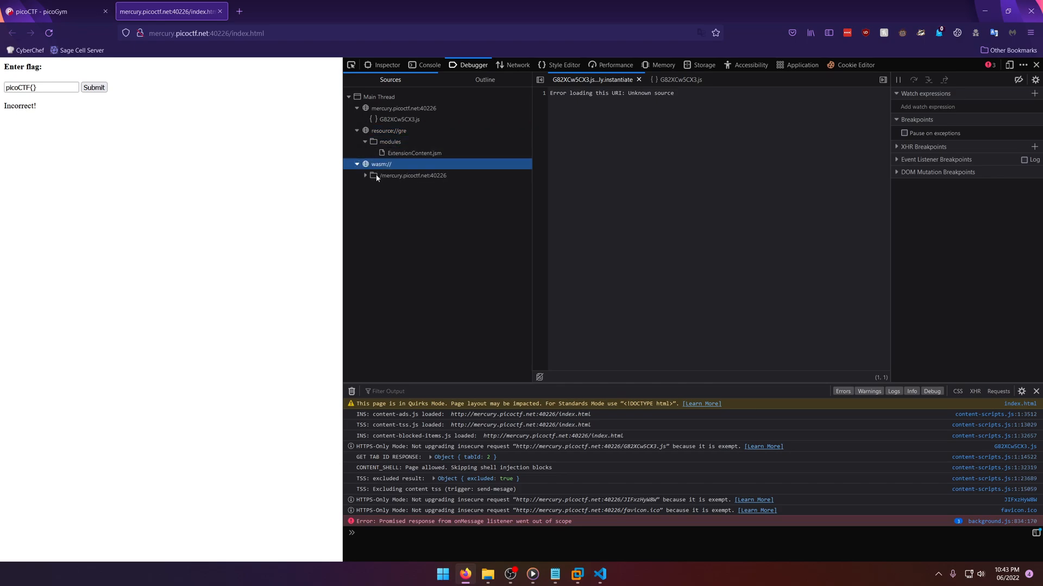
pyautogui.click(372, 176)
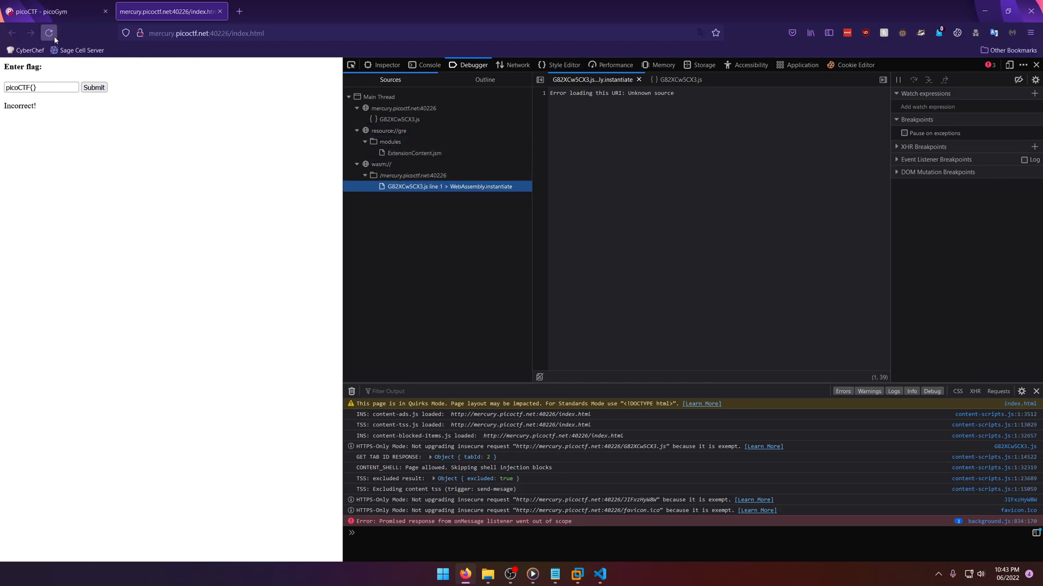
# Reload so the wasm disassembly loads, then copy the picoCTF{...} string from its data section.
pyautogui.click(49, 33)
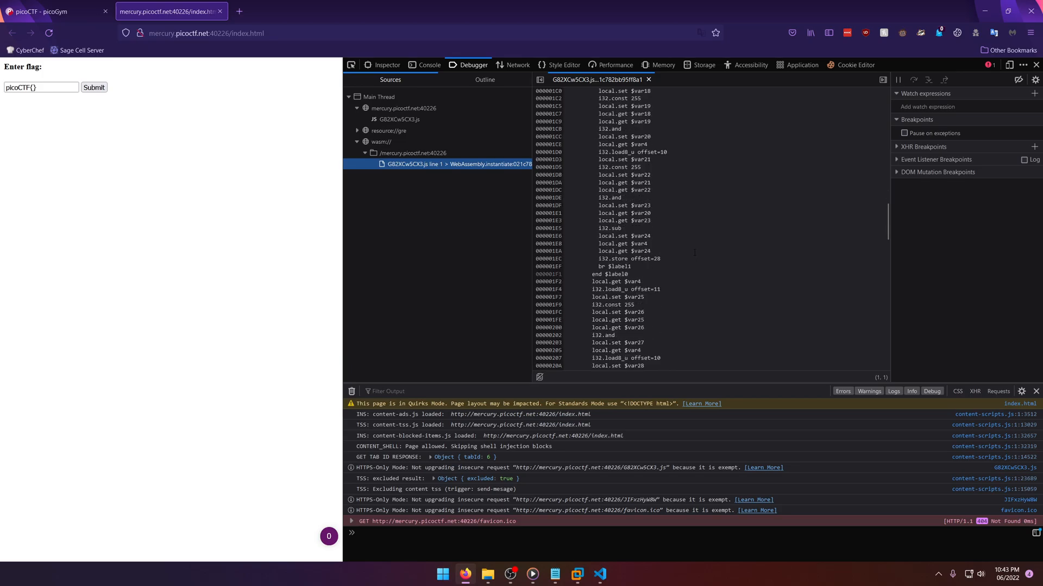
pyautogui.scroll(-3)
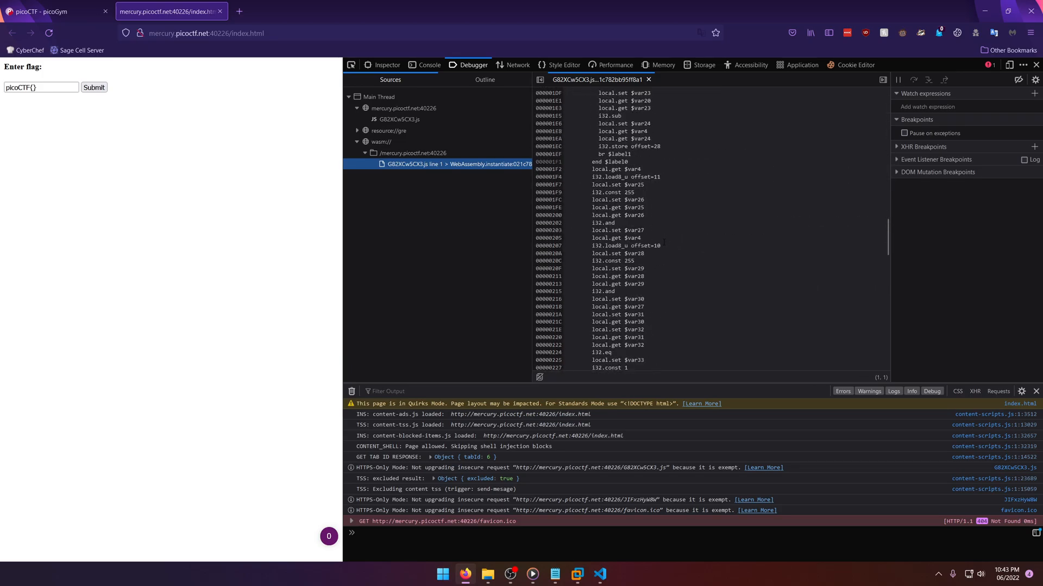
pyautogui.scroll(-3)
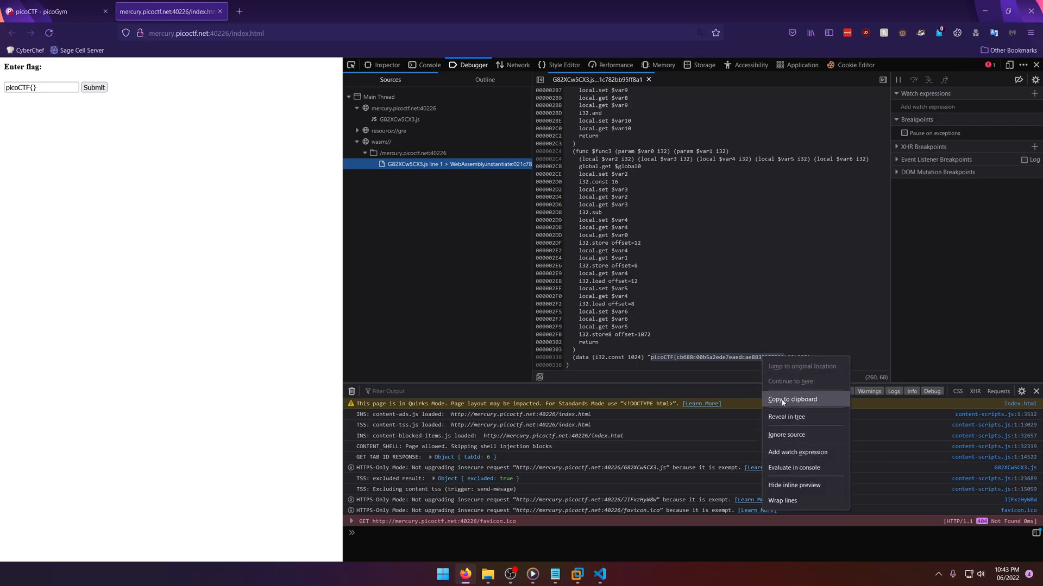
pyautogui.click(53, 10)
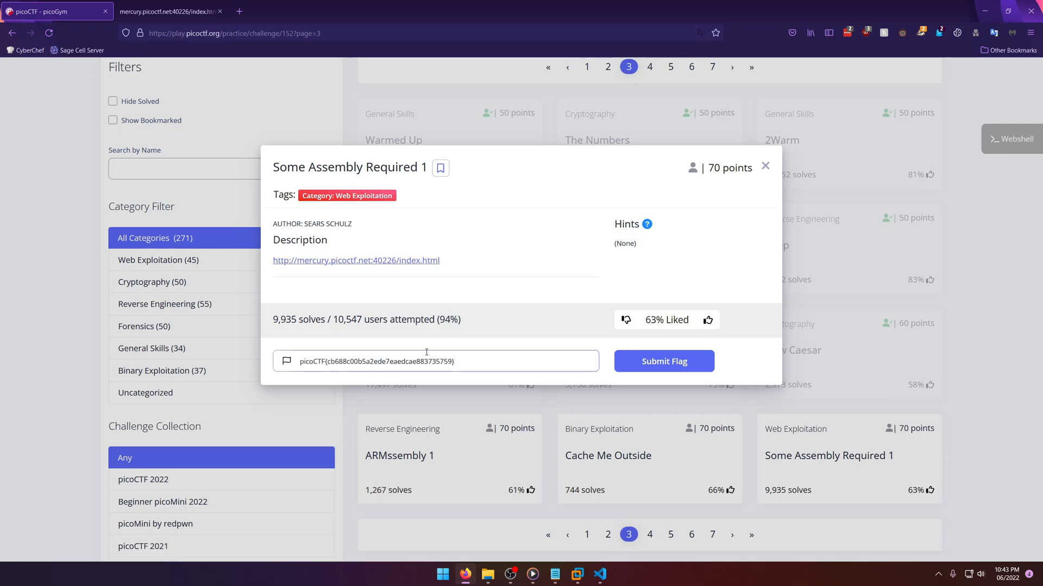
# Submit the recovered flag for 70 points and dismiss the success message.
pyautogui.click(663, 360)
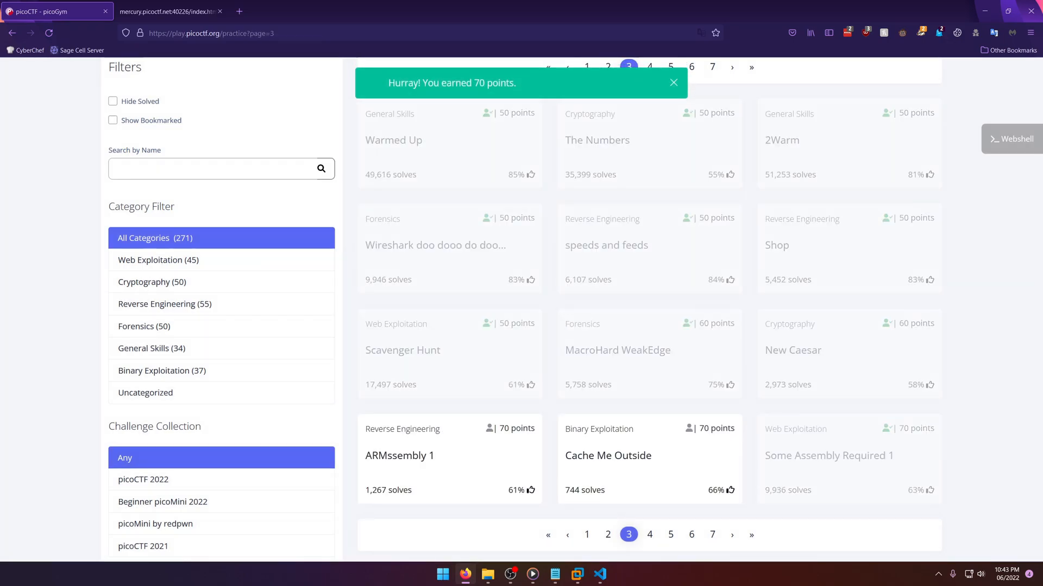
pyautogui.click(673, 82)
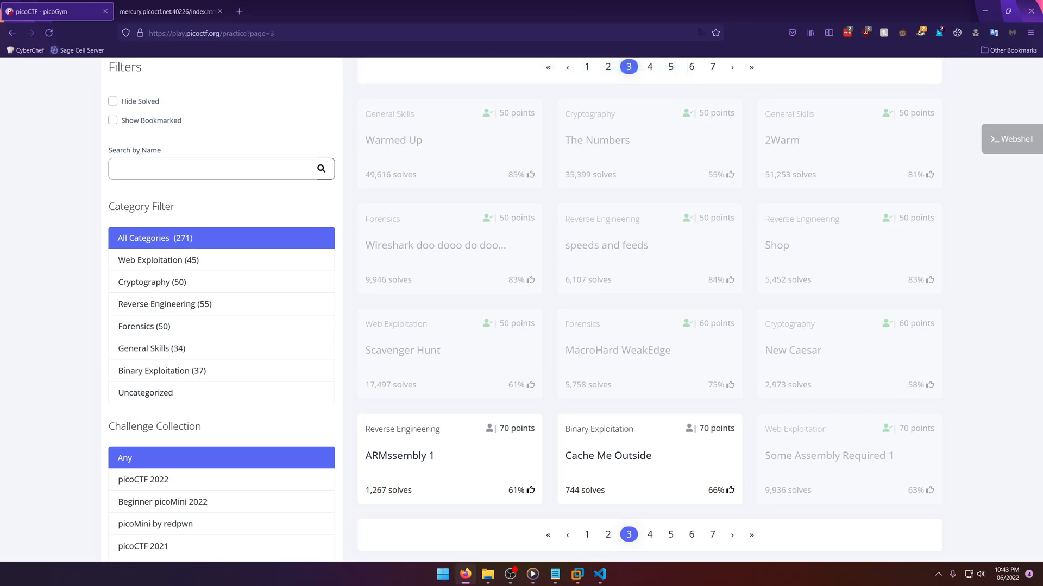